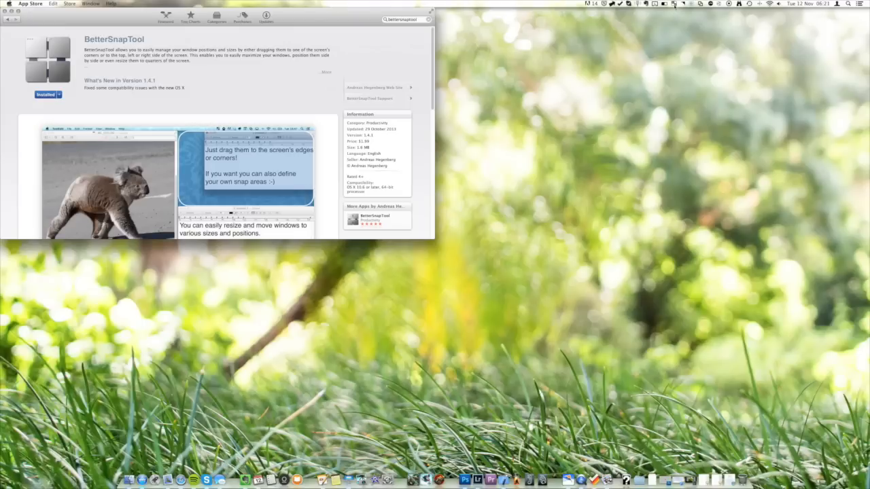
Step: Snap the App Store window to the left half of the screen at full height
left_click(675, 4)
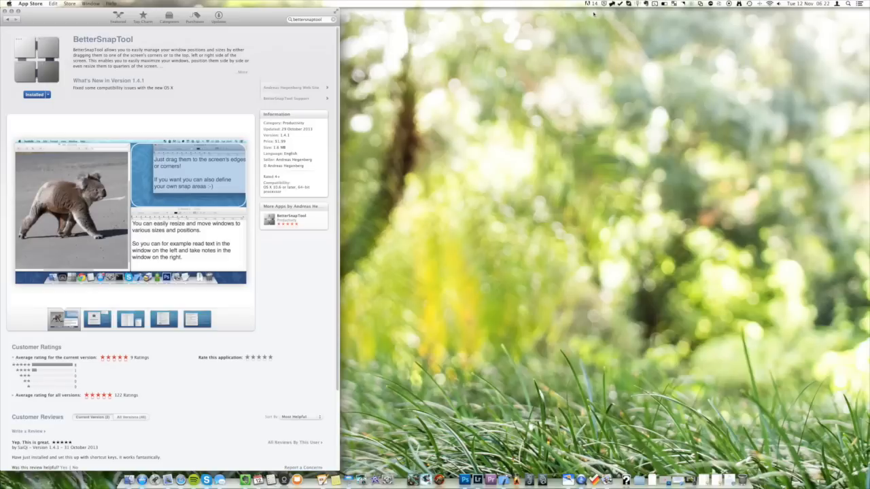
Step: Show BetterSnapTool's preferences window from its menu bar icon
left_click(674, 4)
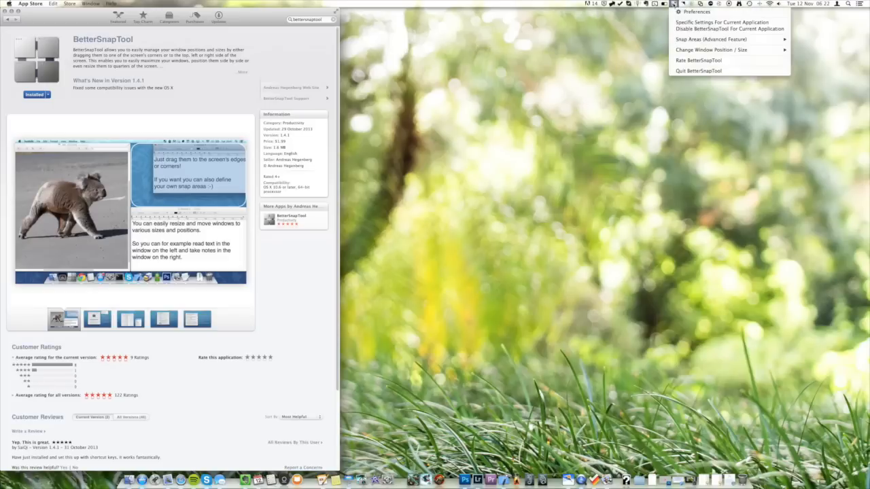
left_click(673, 3)
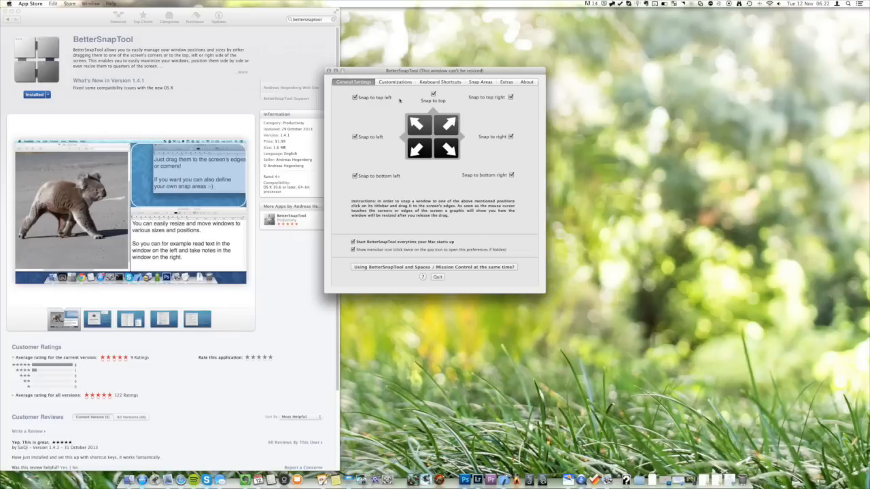
Step: Browse Customizations, Additional Shortcuts and Snap Areas, ending on About with version and author
left_click(394, 81)
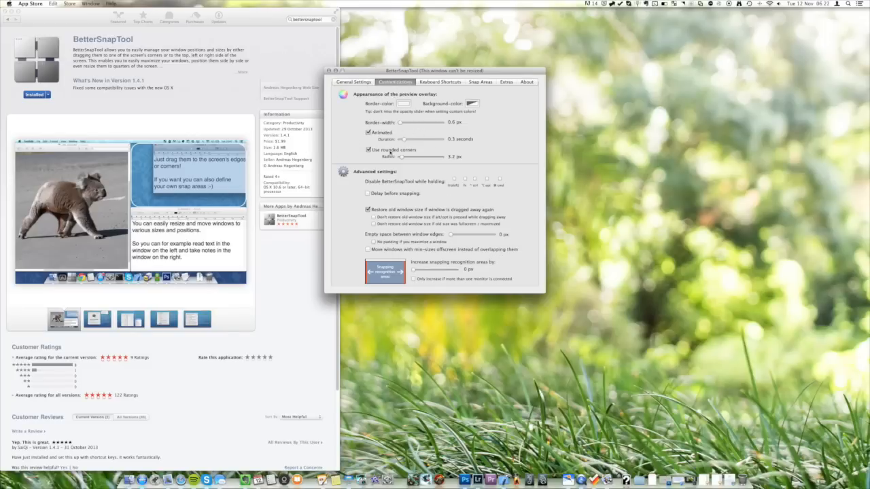
left_click(440, 81)
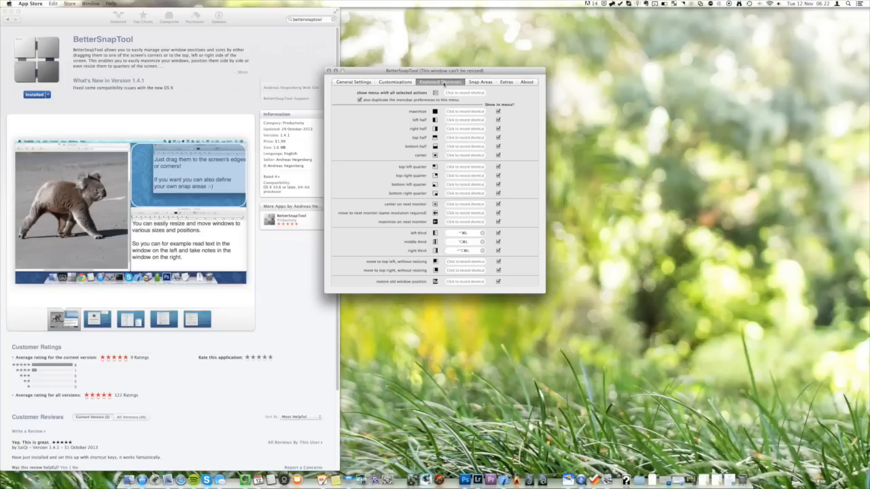
left_click(481, 81)
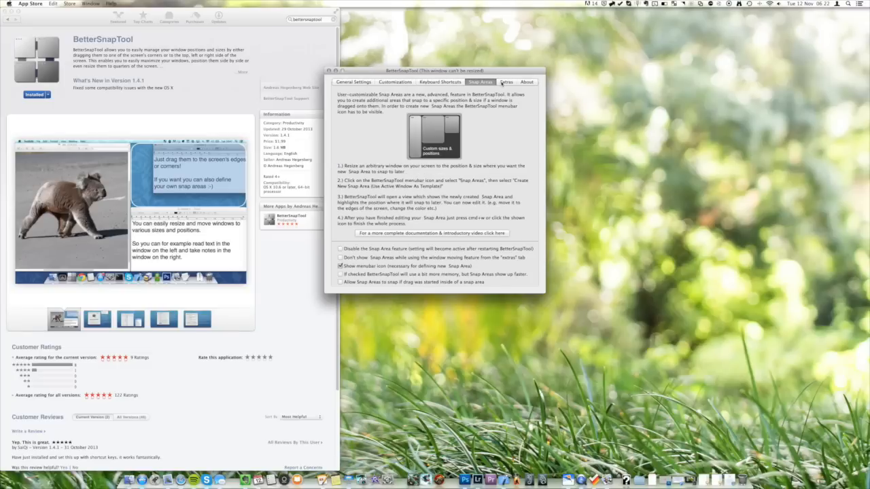
left_click(527, 81)
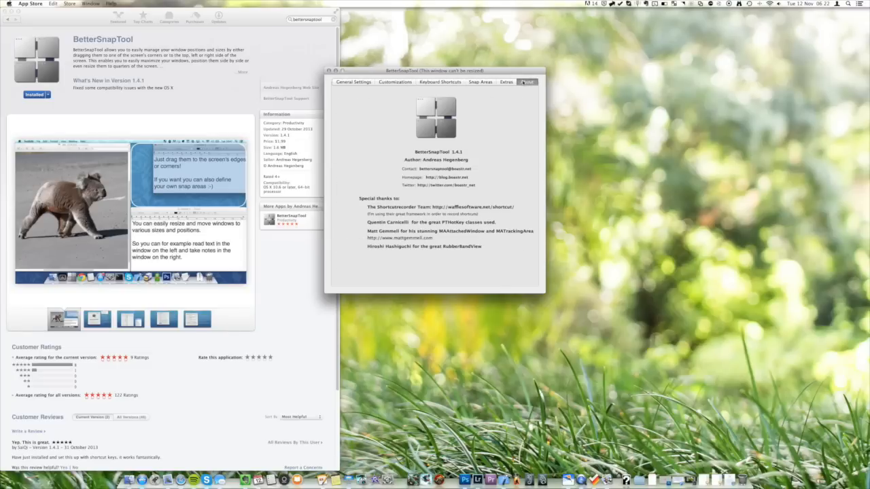